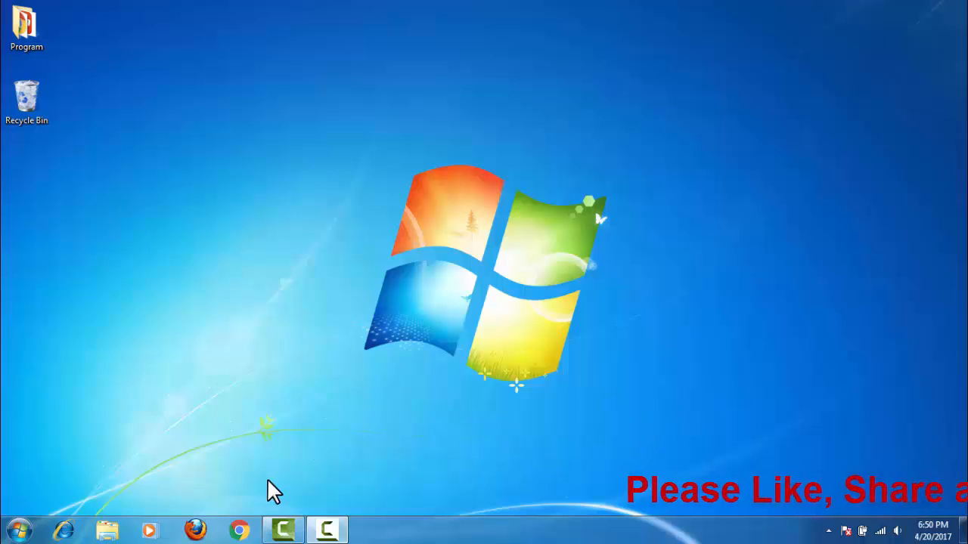
- Launch Chrome, load outlook.live.com, and begin Microsoft account sign-in
click(238, 530)
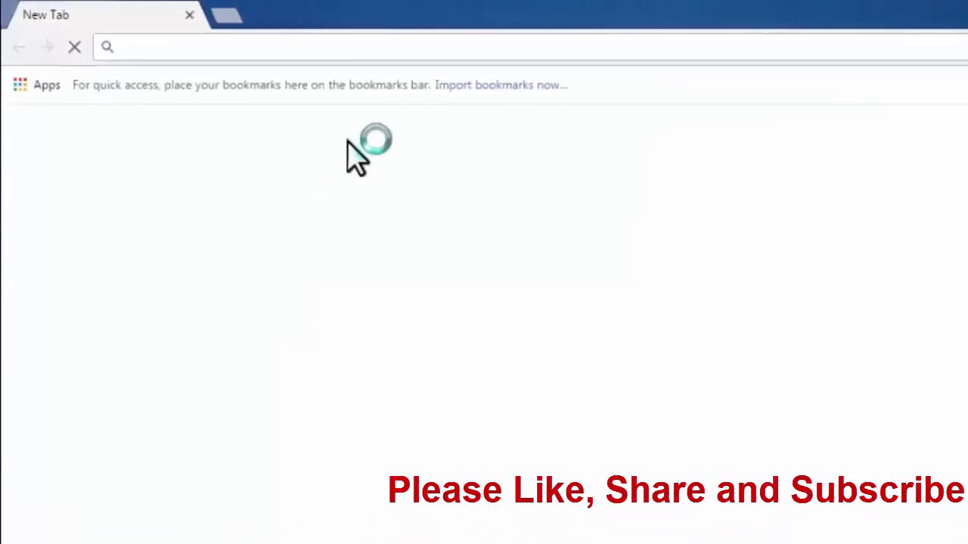
text(www)
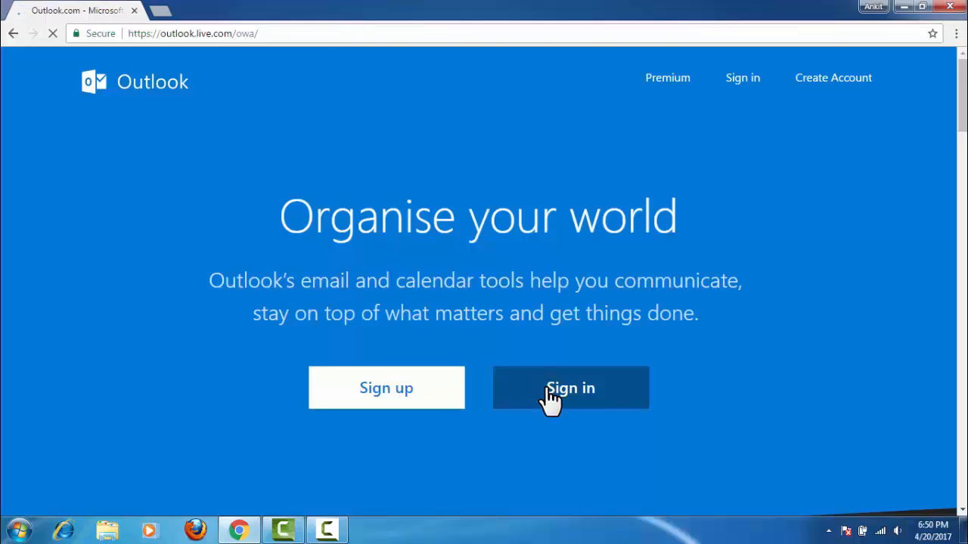
click(570, 388)
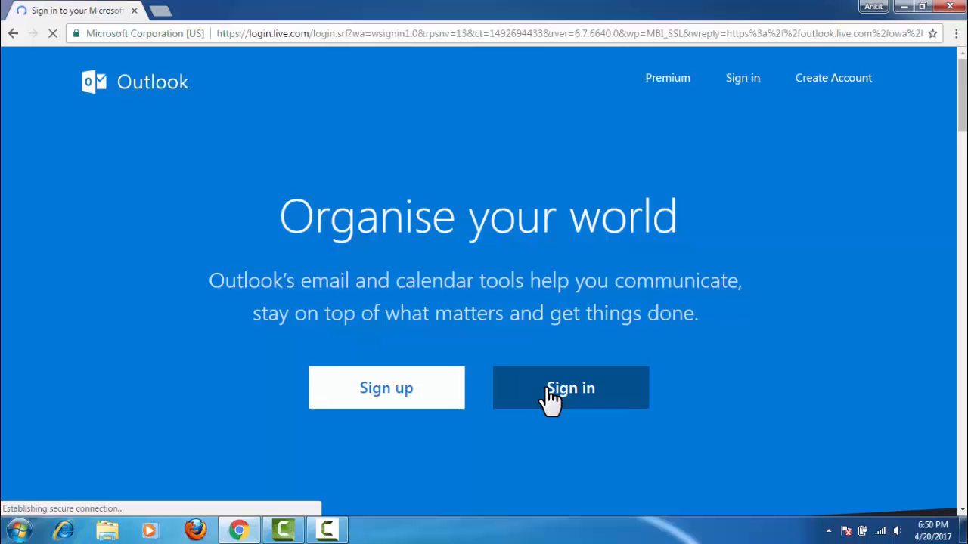
click(570, 388)
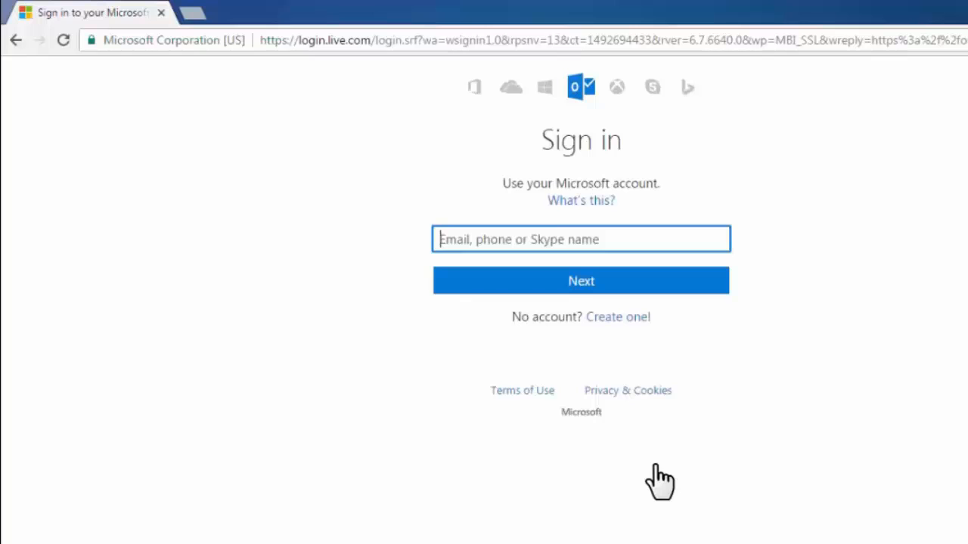
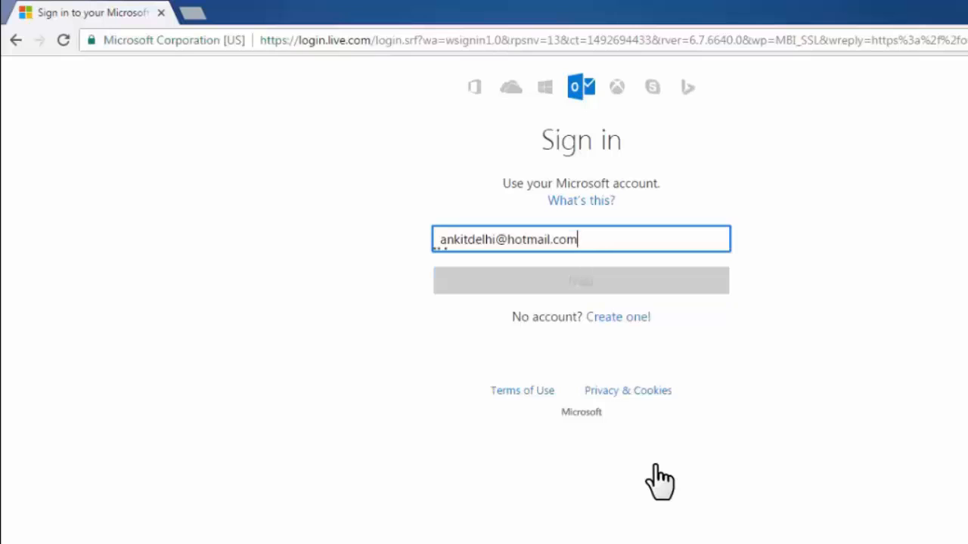
click(581, 280)
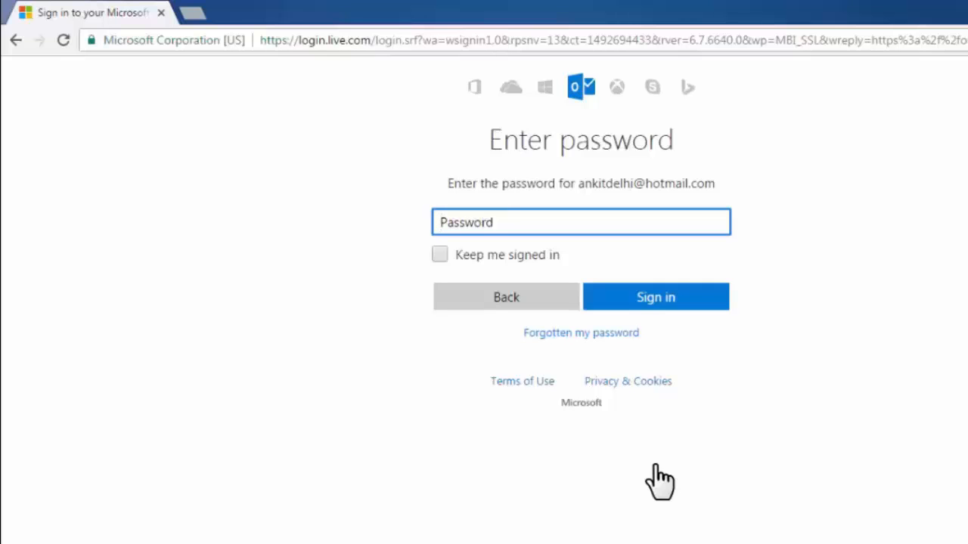
mouse_move(473, 409)
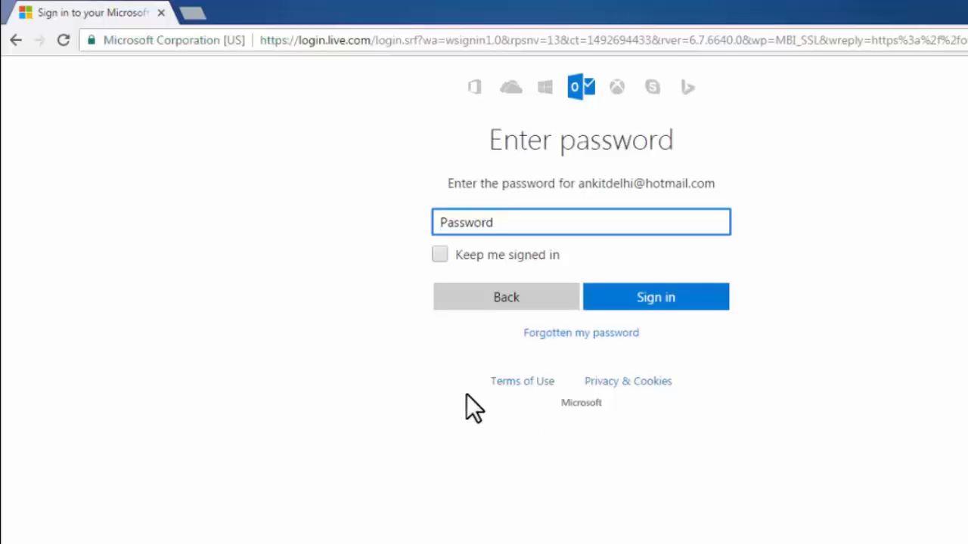
- Skip entering the password and follow the 'Forgotten my password' link instead
click(580, 221)
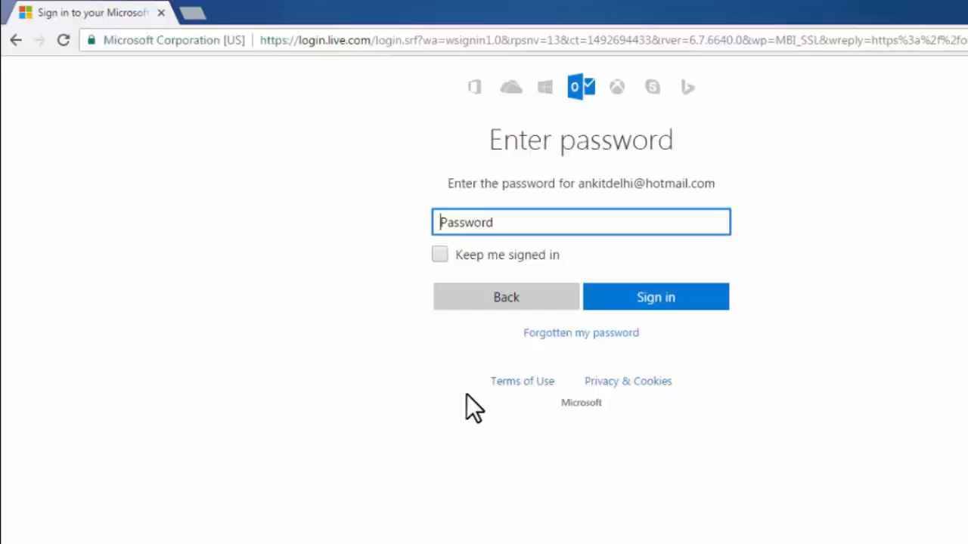
mouse_move(484, 420)
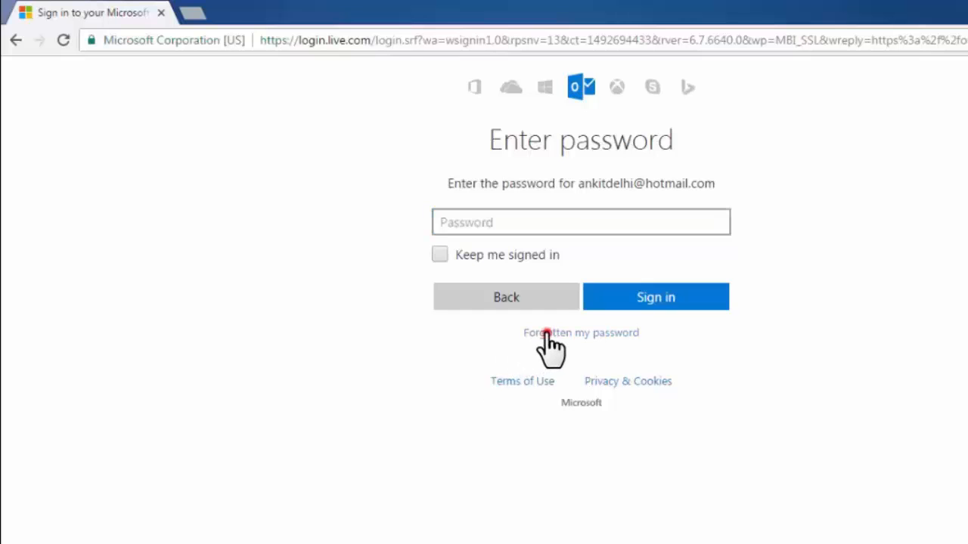
click(580, 333)
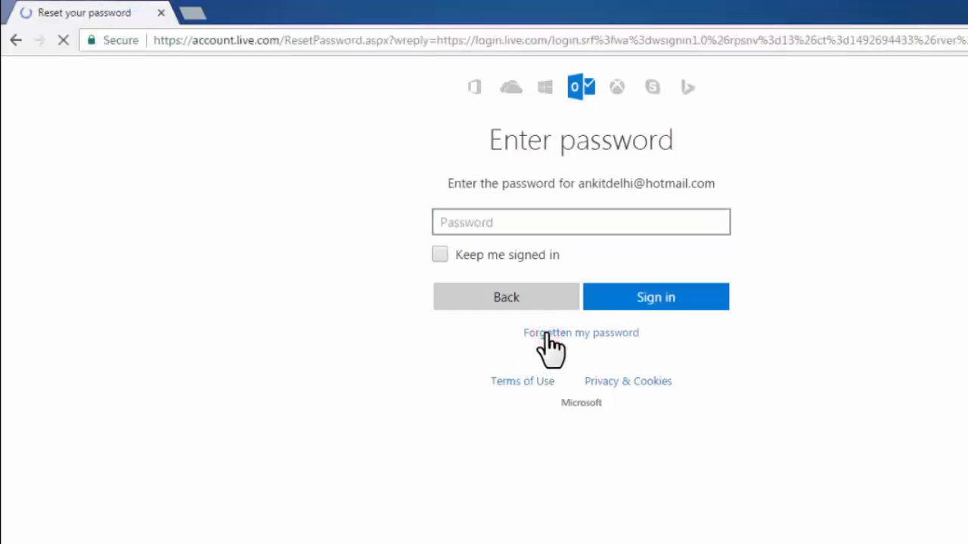
click(581, 332)
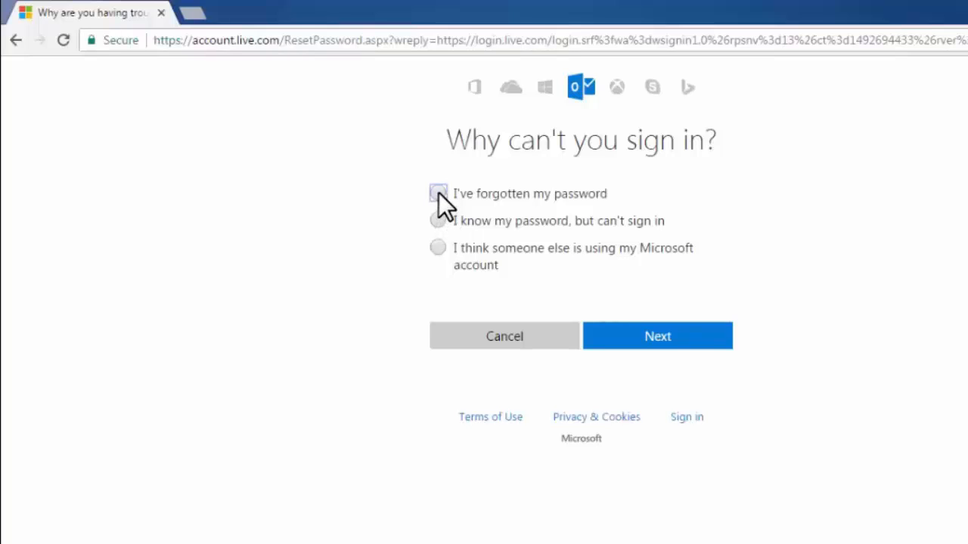
- Choose 'I've forgotten my password' as the reason and continue to recovery
click(438, 194)
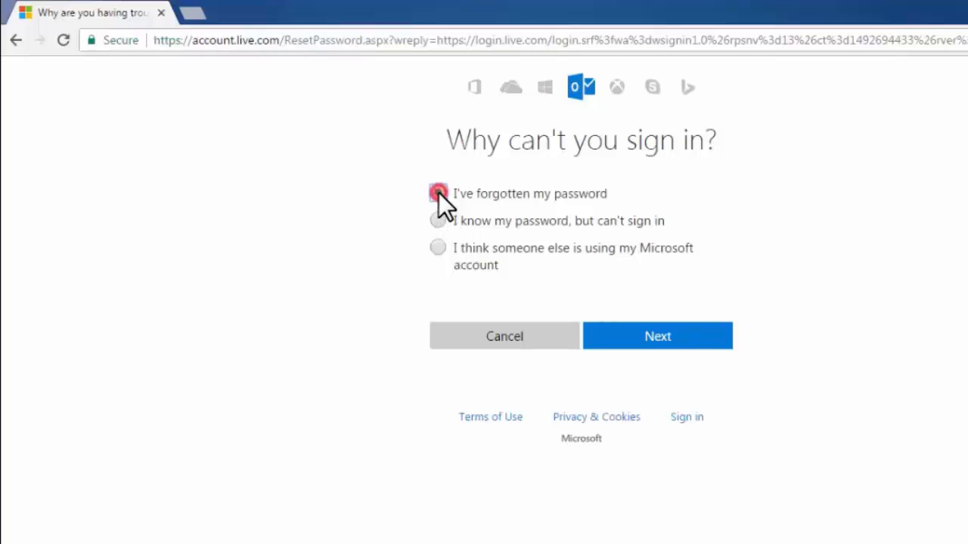
click(438, 194)
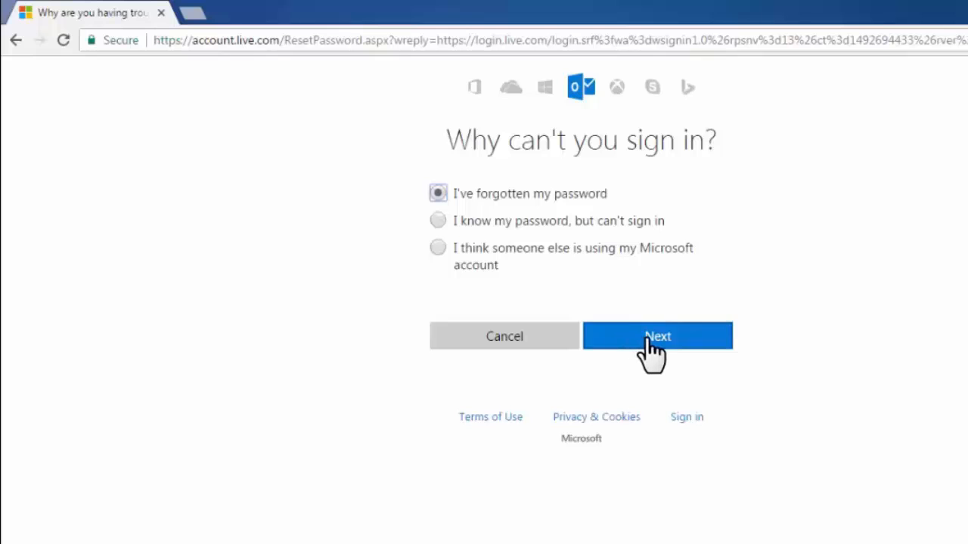
click(657, 335)
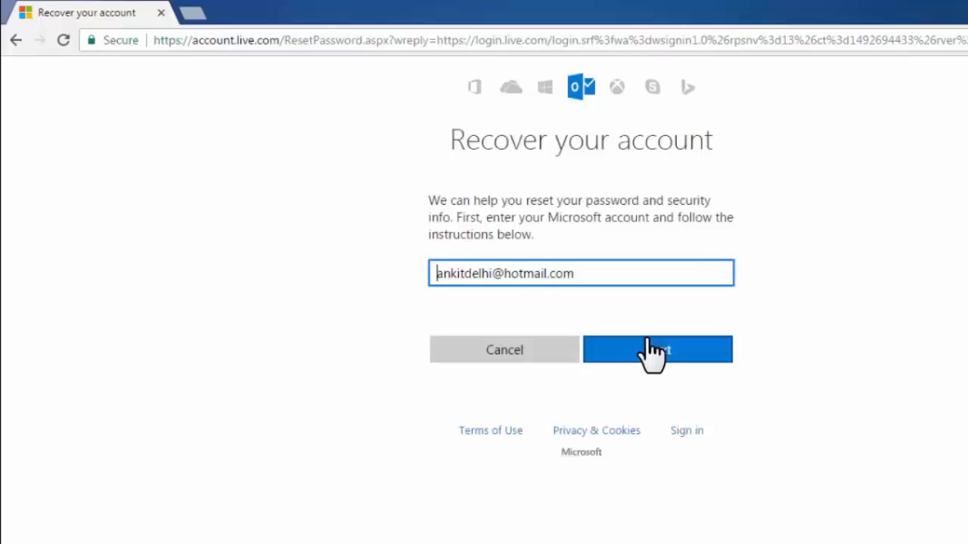
- Confirm the account and submit the security picture characters D63Rd3
click(657, 349)
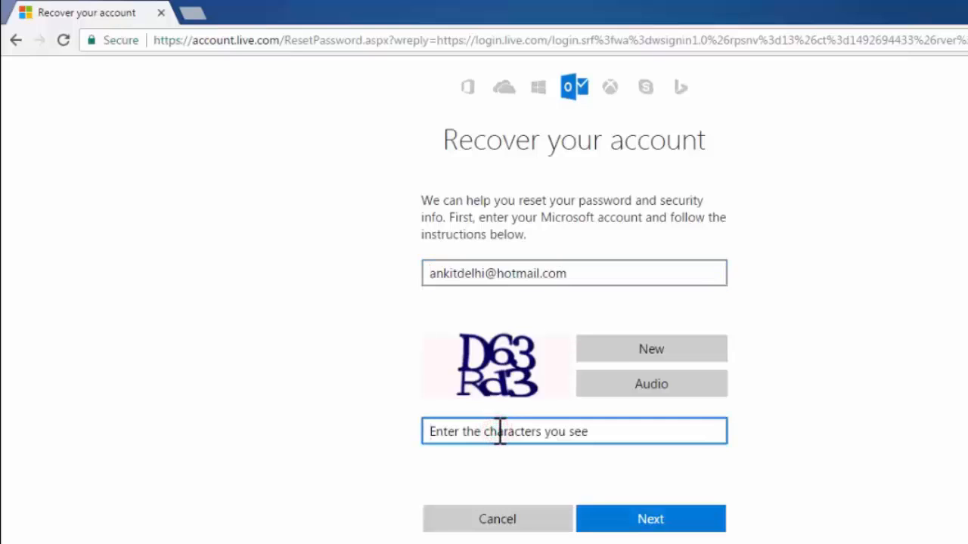
text(D)
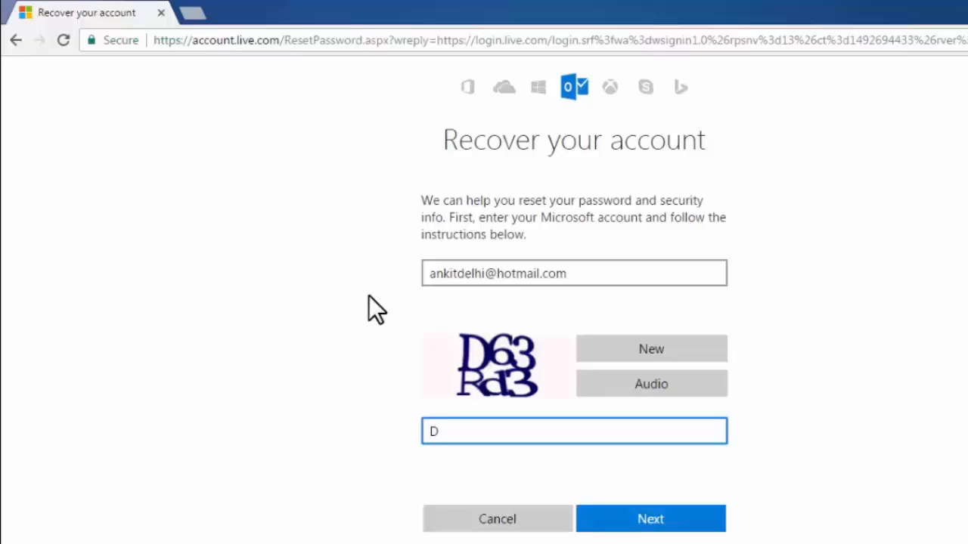
text(63)
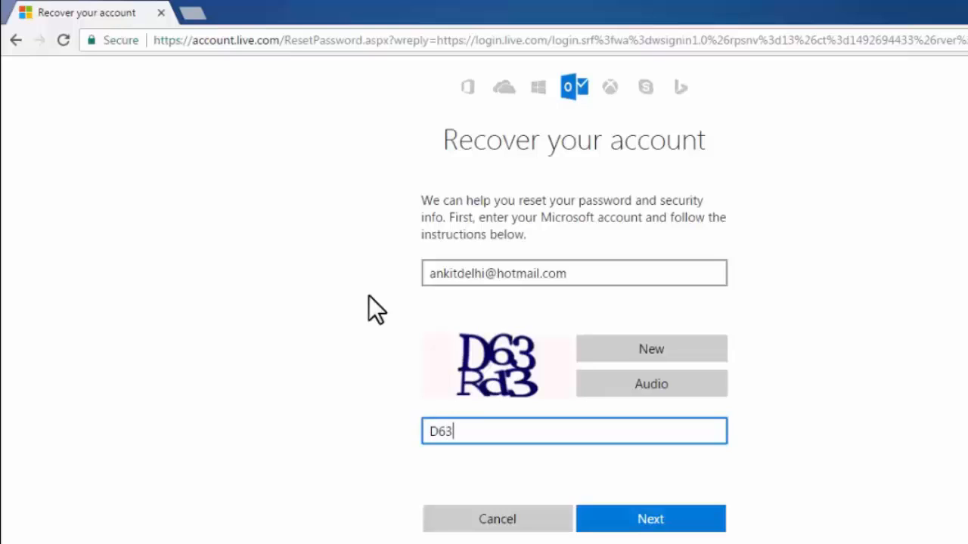
text(Rd3)
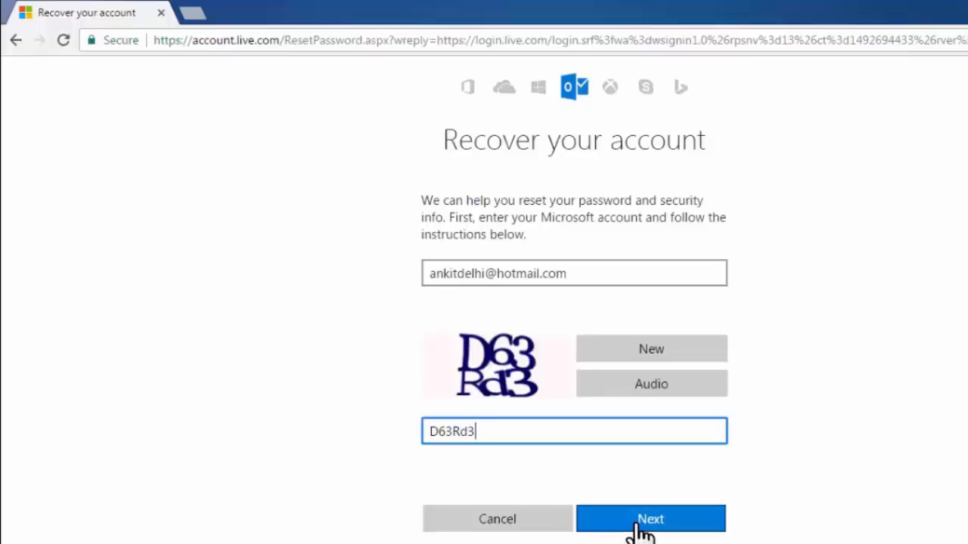
click(650, 518)
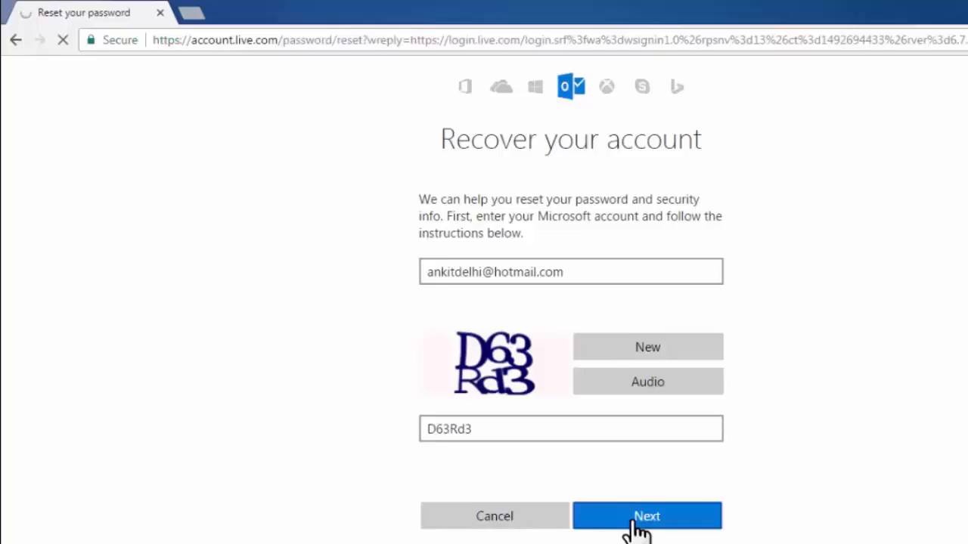
click(646, 516)
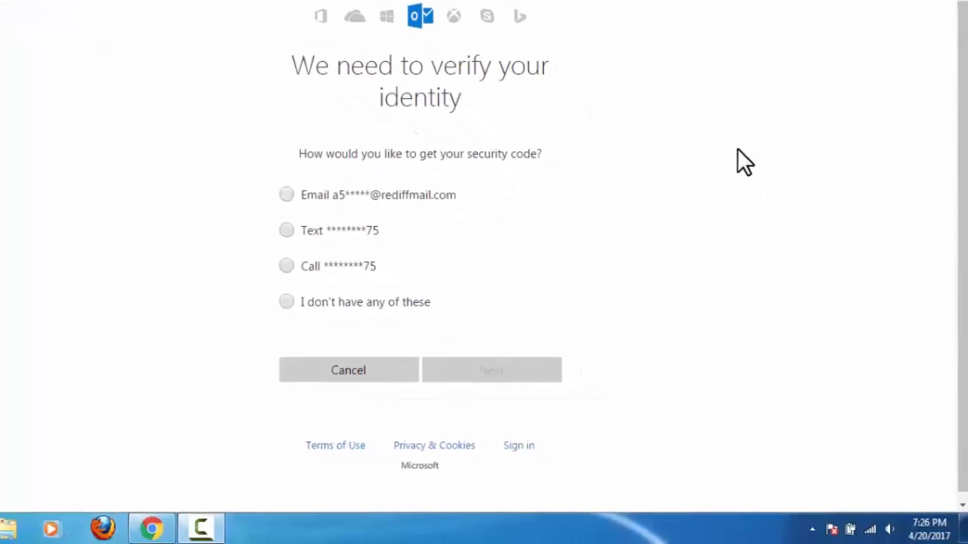
mouse_move(295, 205)
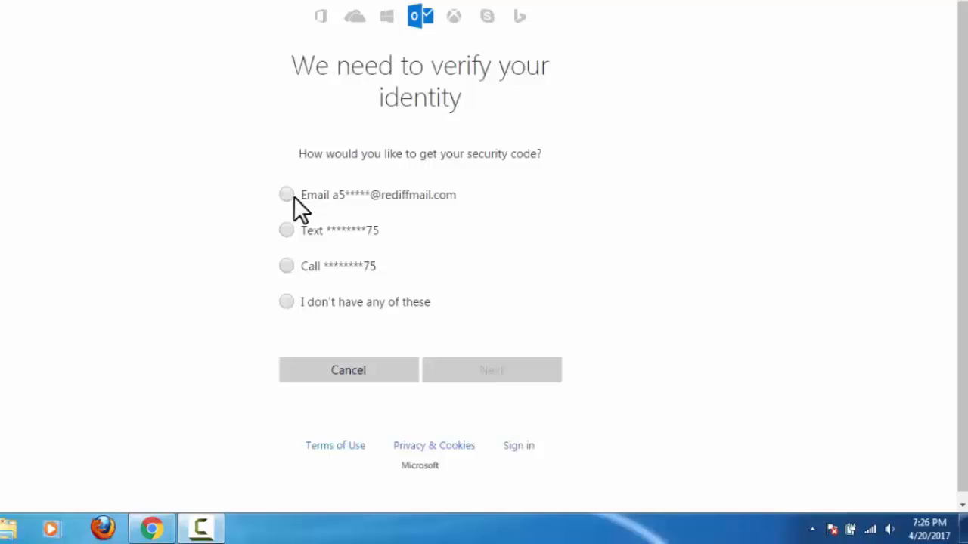
click(286, 195)
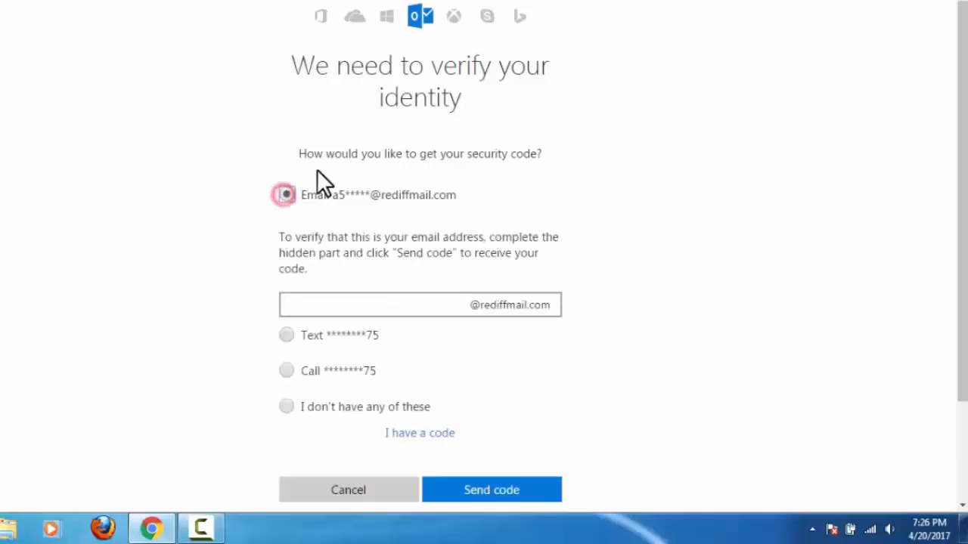
click(369, 305)
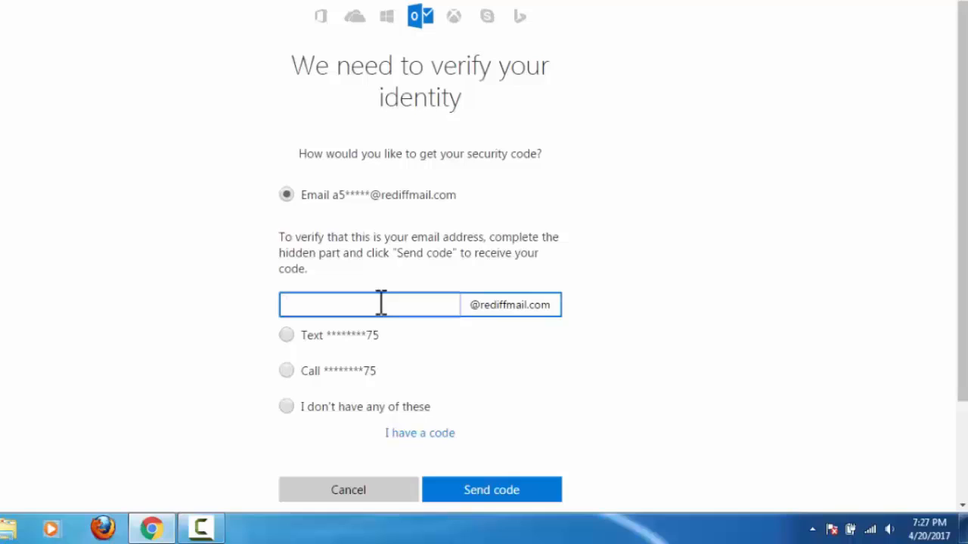
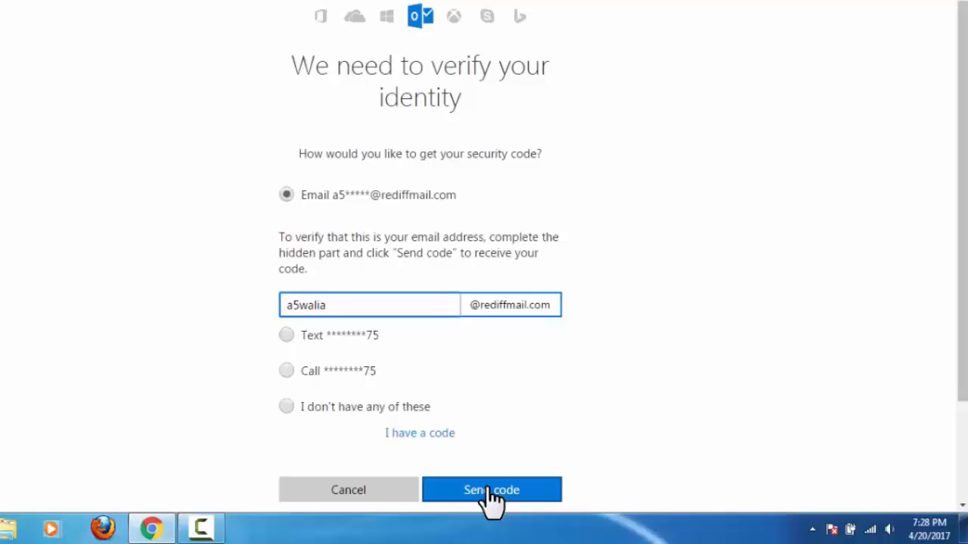
mouse_move(256, 349)
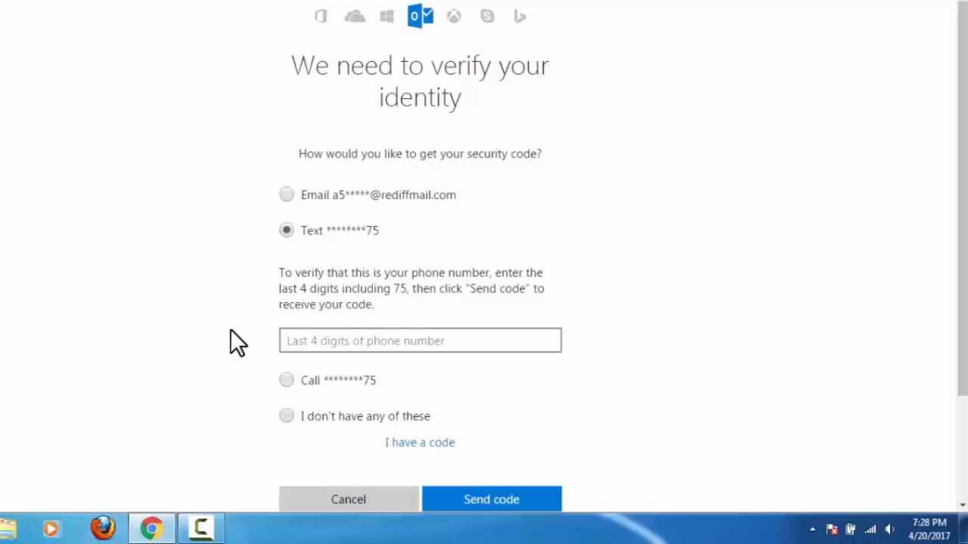
- Switch to the text option and enter 5575 as the phone's last digits
click(420, 340)
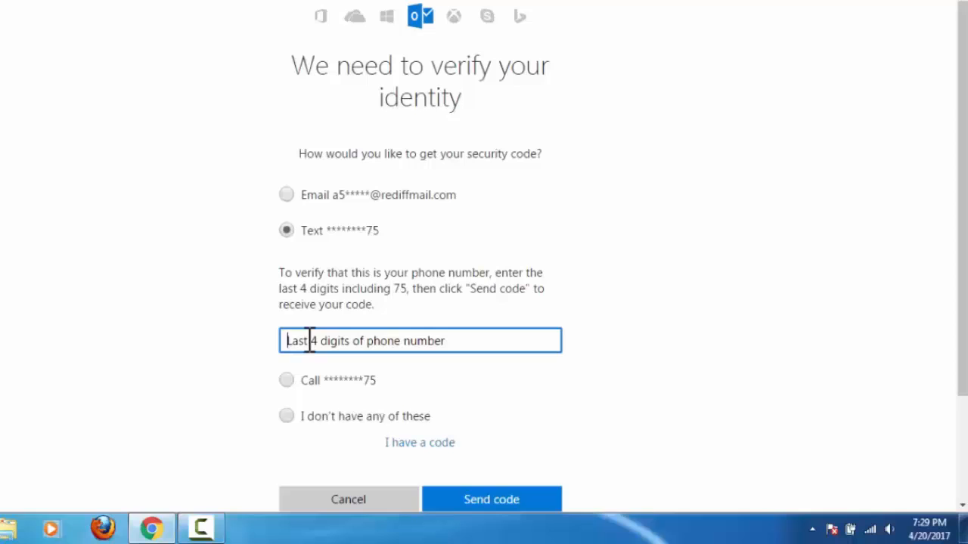
text(5575)
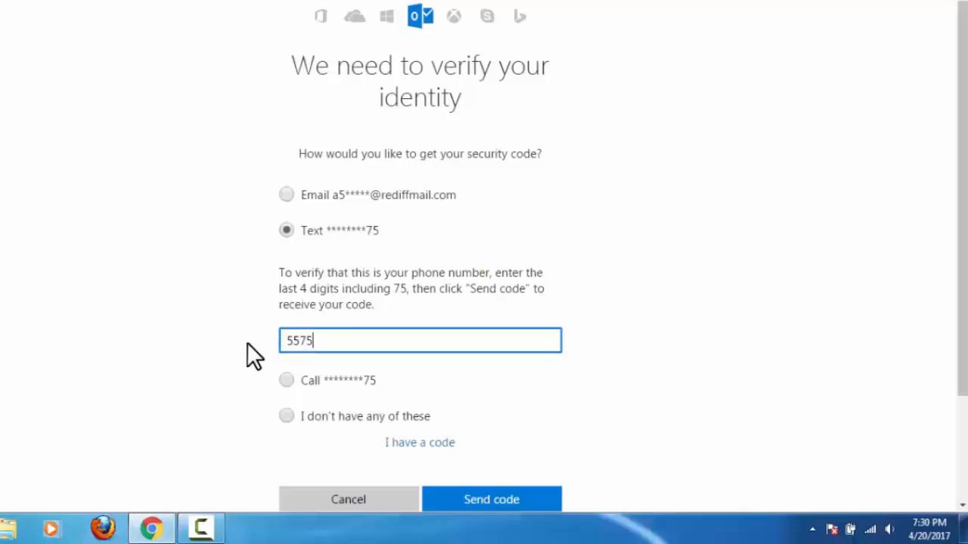
mouse_move(270, 397)
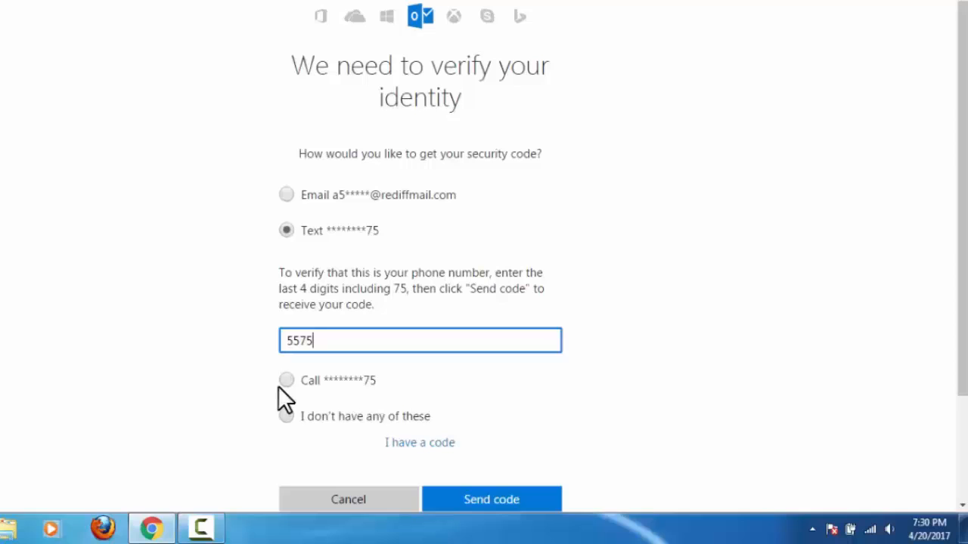
mouse_move(261, 223)
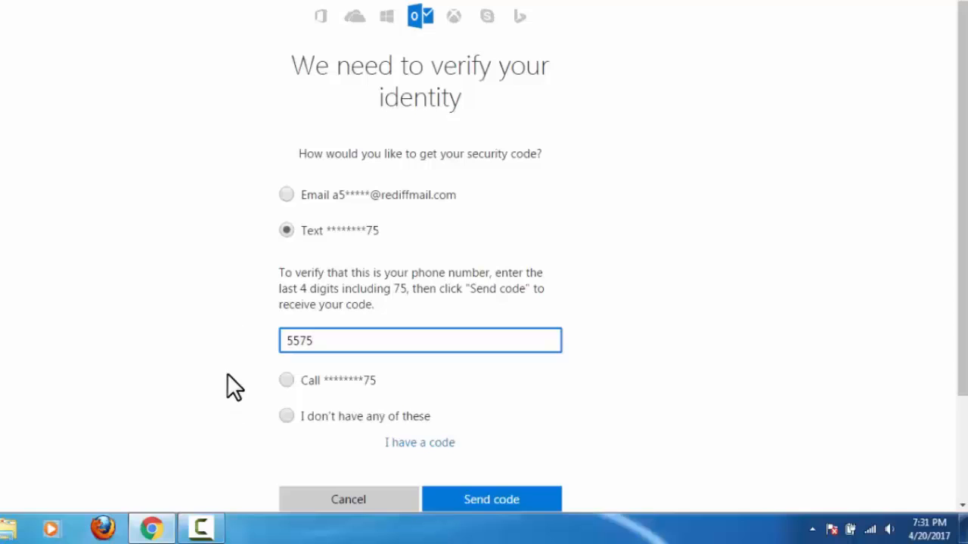
mouse_move(288, 431)
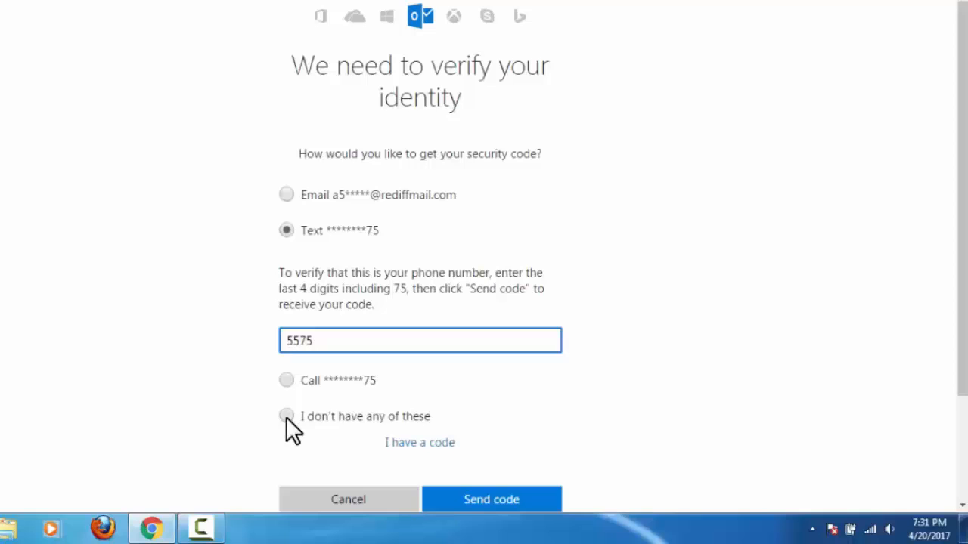
click(286, 416)
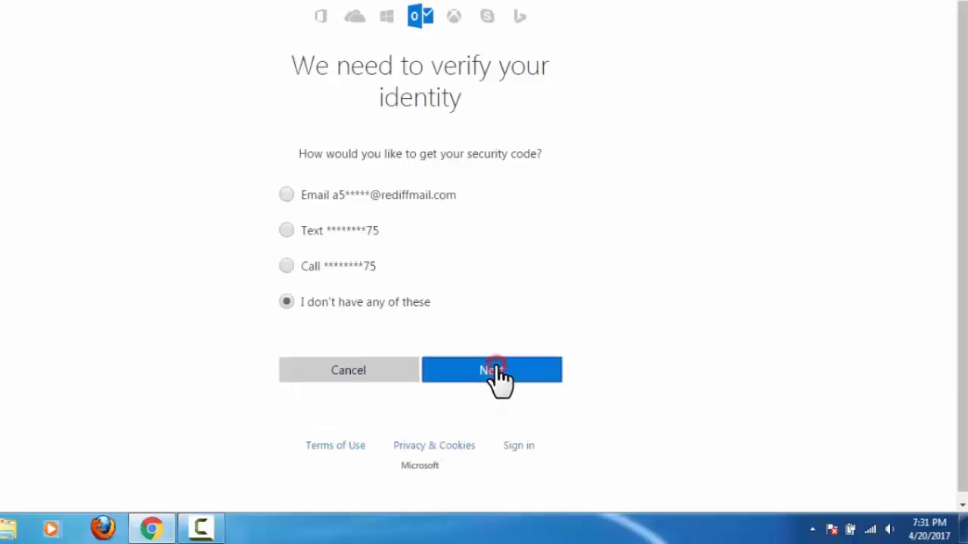
click(492, 370)
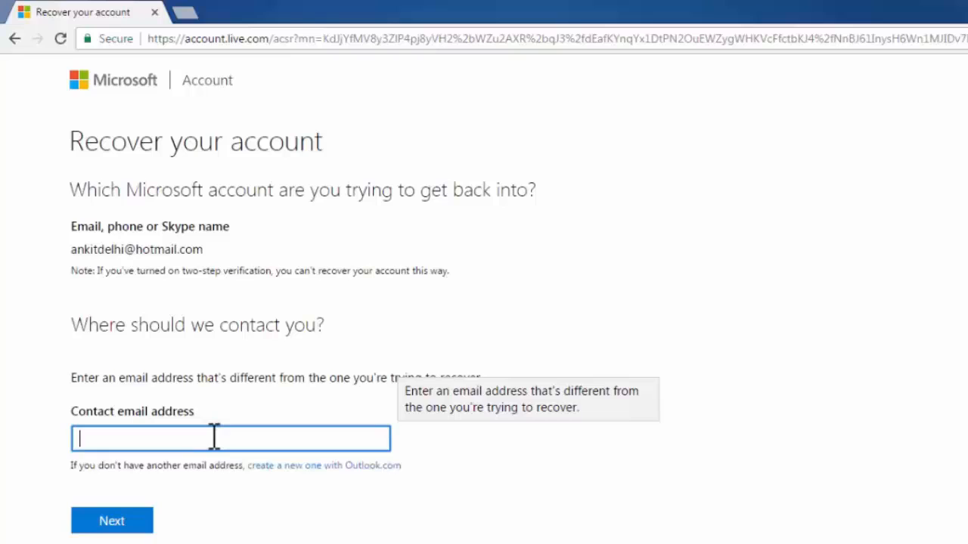
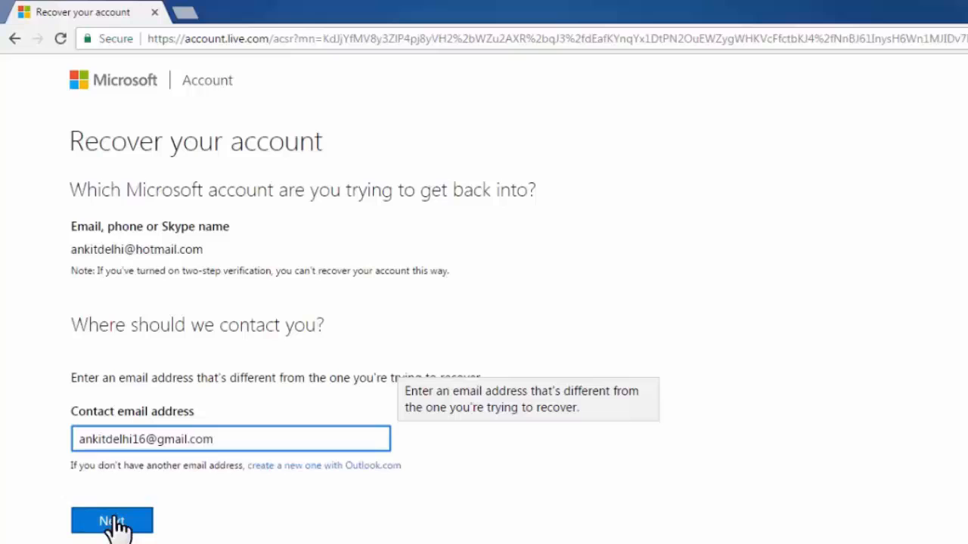
- Submit the contact Gmail address so a security code is sent to it
click(111, 522)
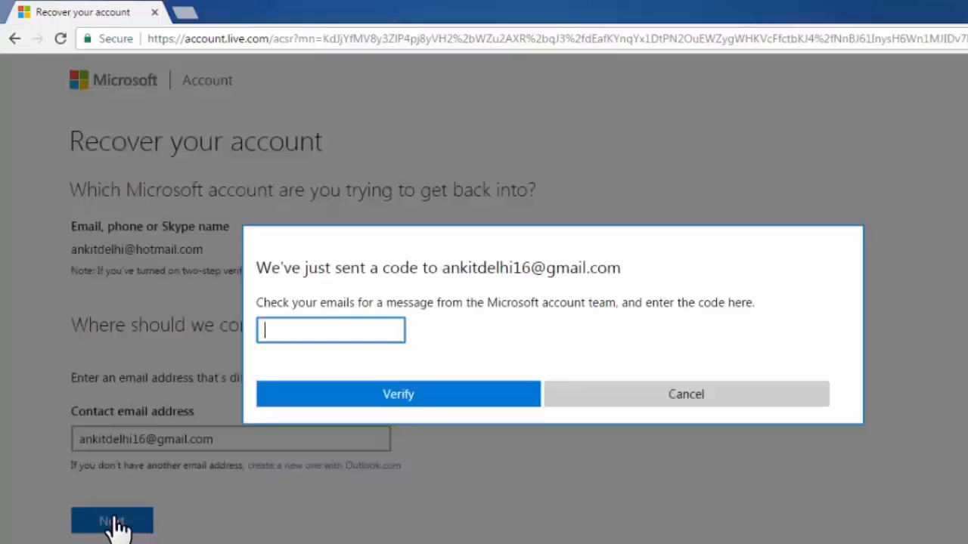
mouse_move(231, 361)
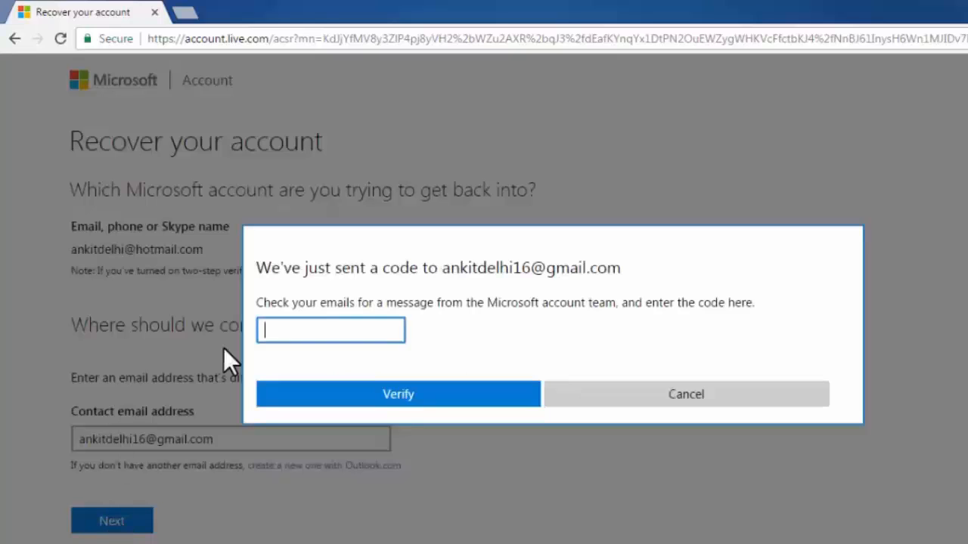
mouse_move(583, 329)
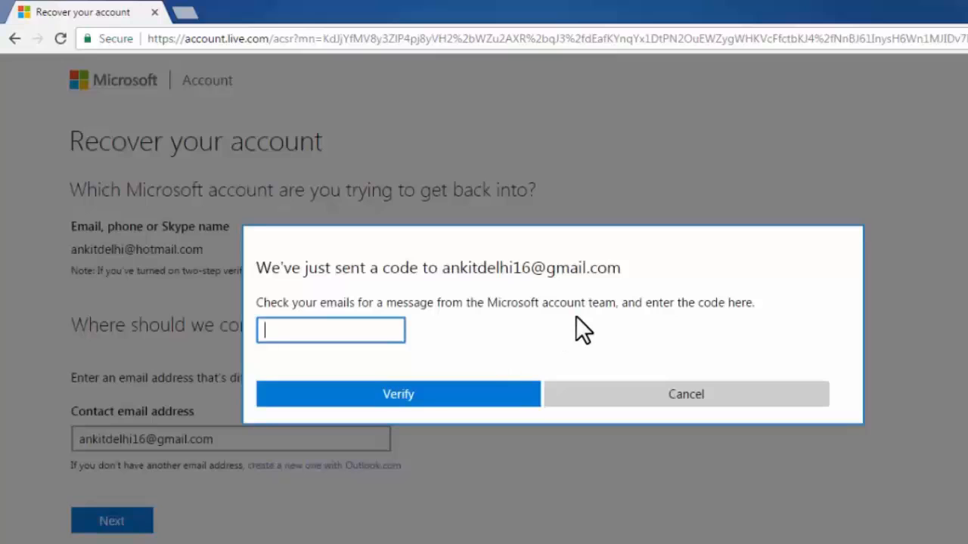
mouse_move(738, 314)
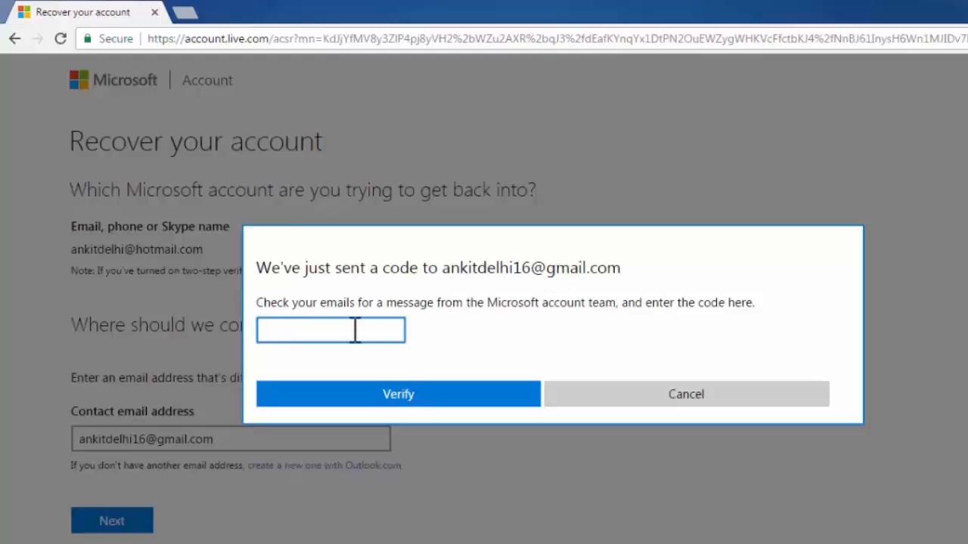
mouse_move(330, 330)
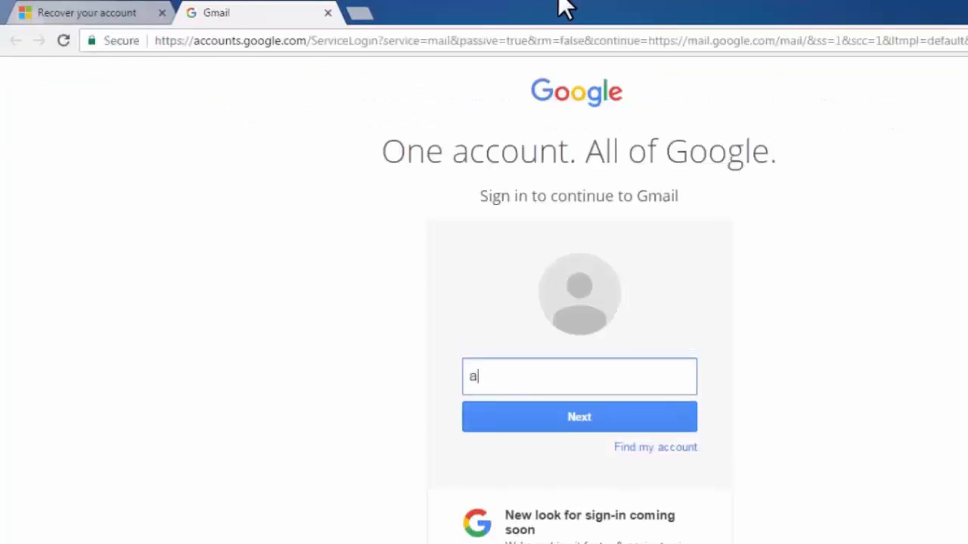
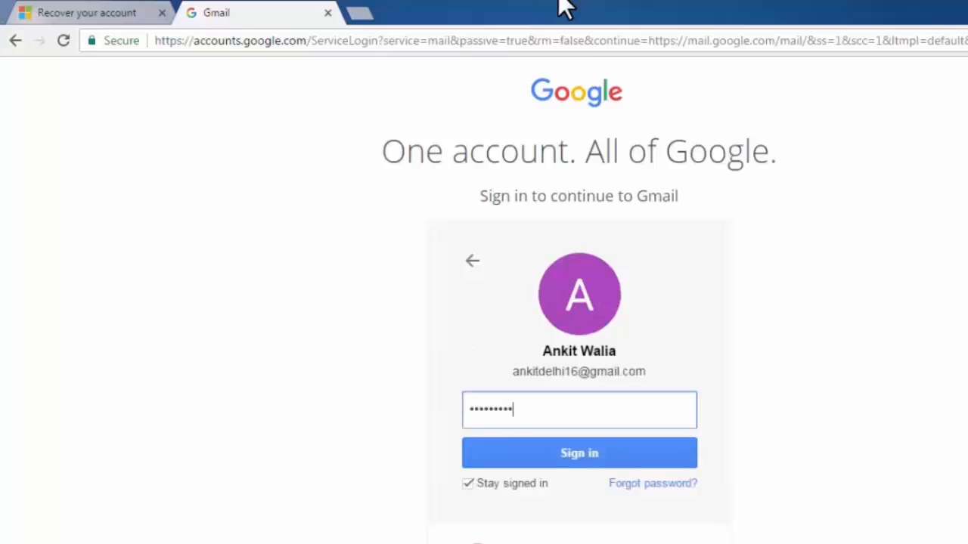
click(579, 453)
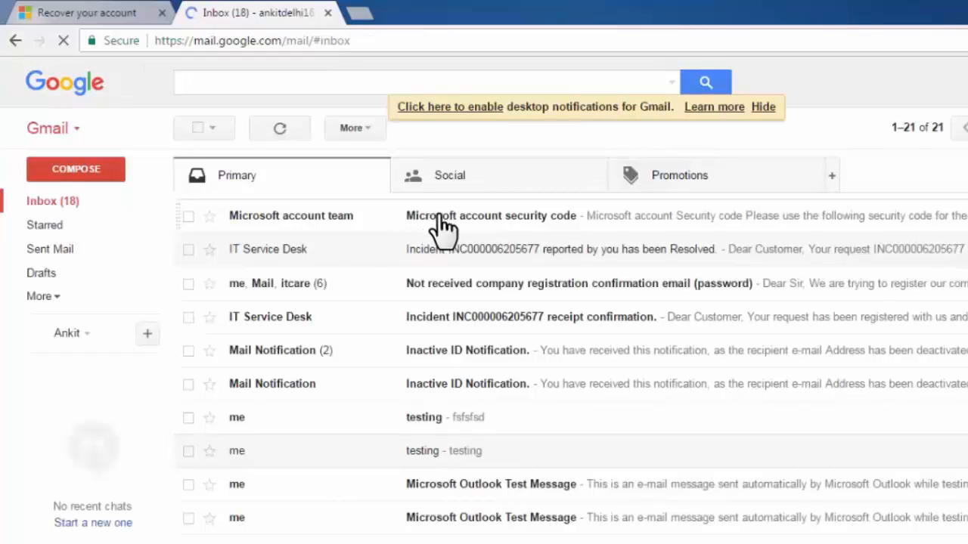
click(491, 215)
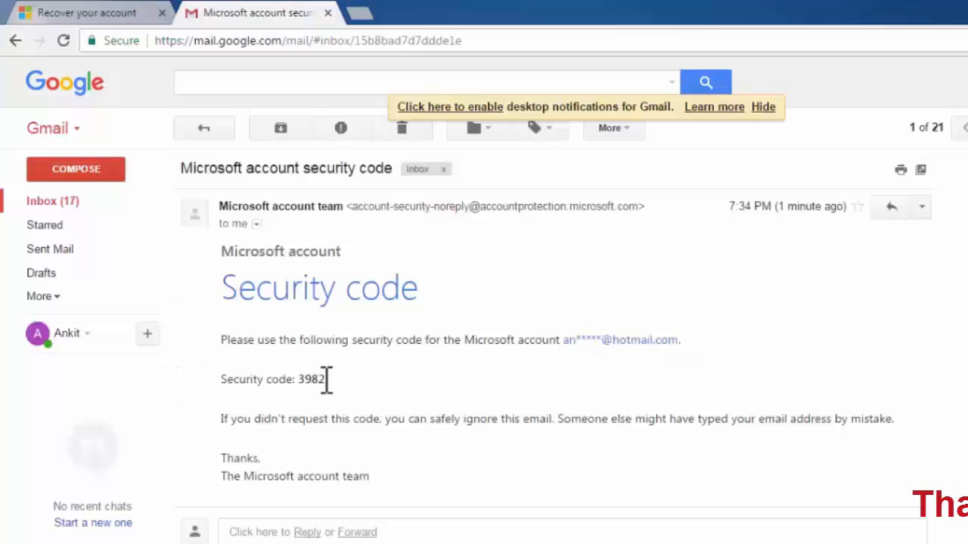
drag(325, 380, 310, 379)
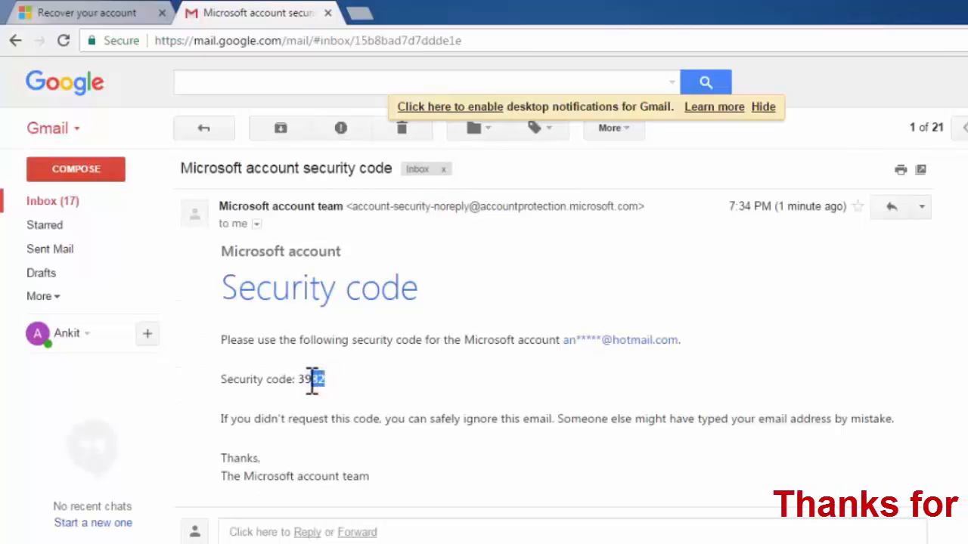
double_click(310, 379)
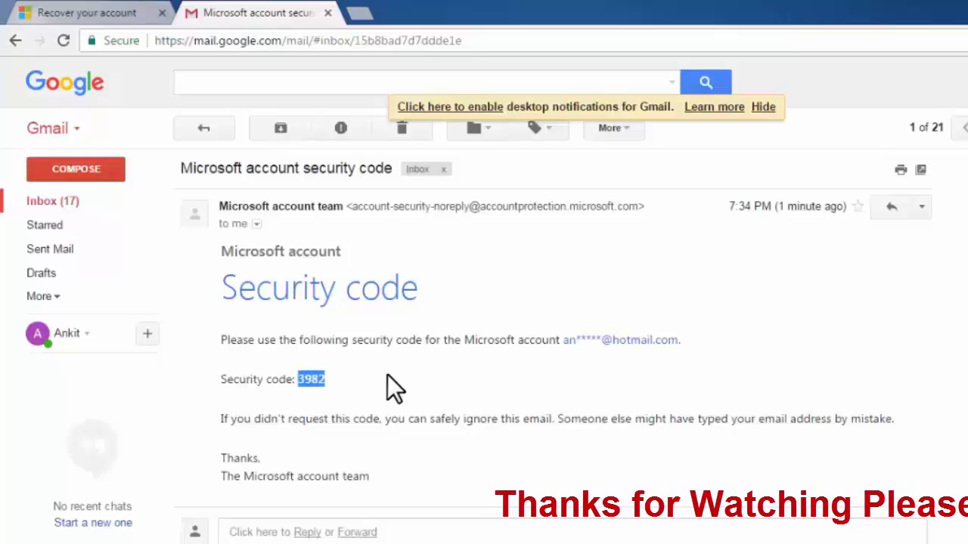
click(83, 13)
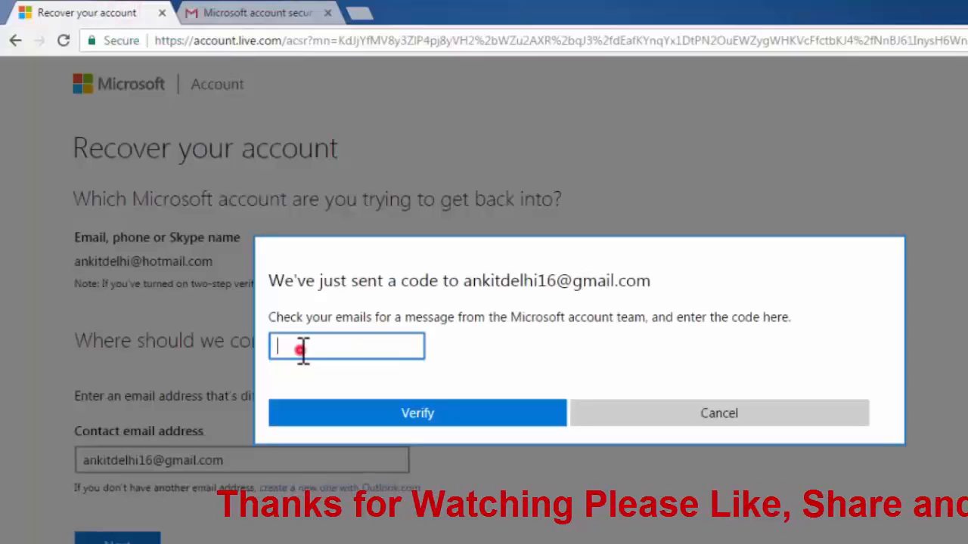
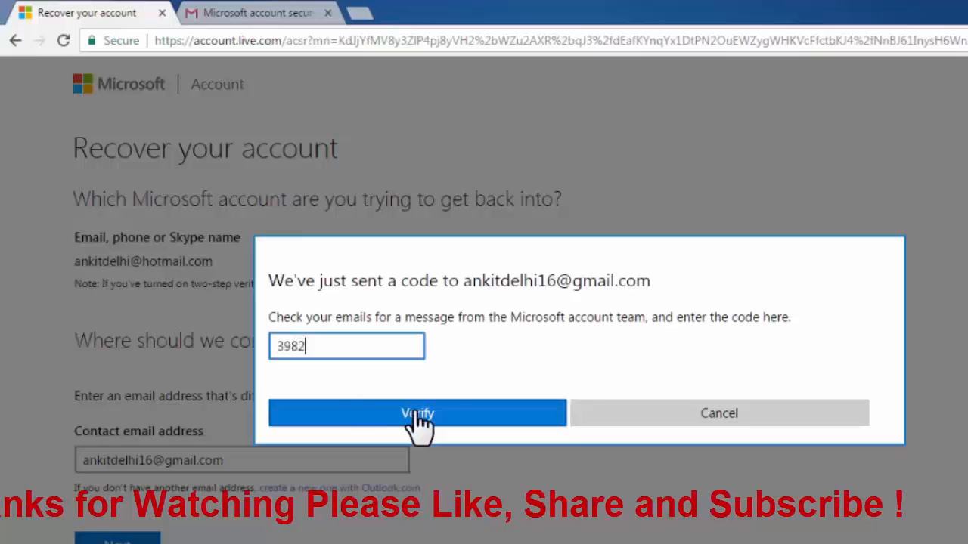
click(417, 413)
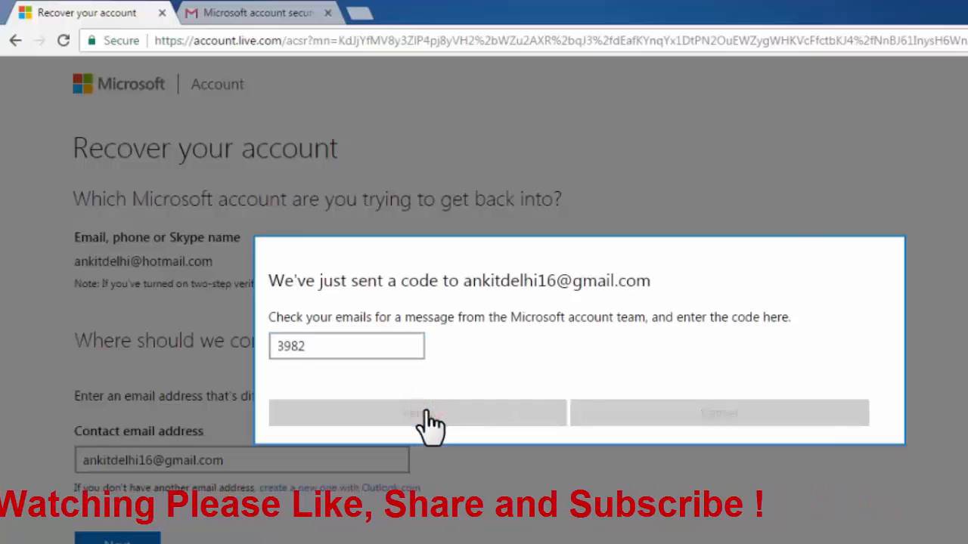
click(418, 413)
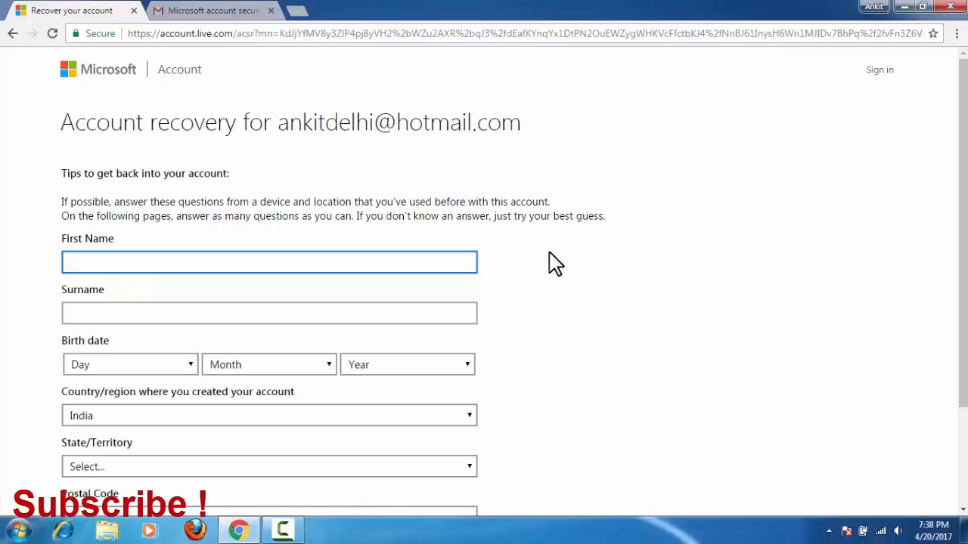
mouse_move(656, 303)
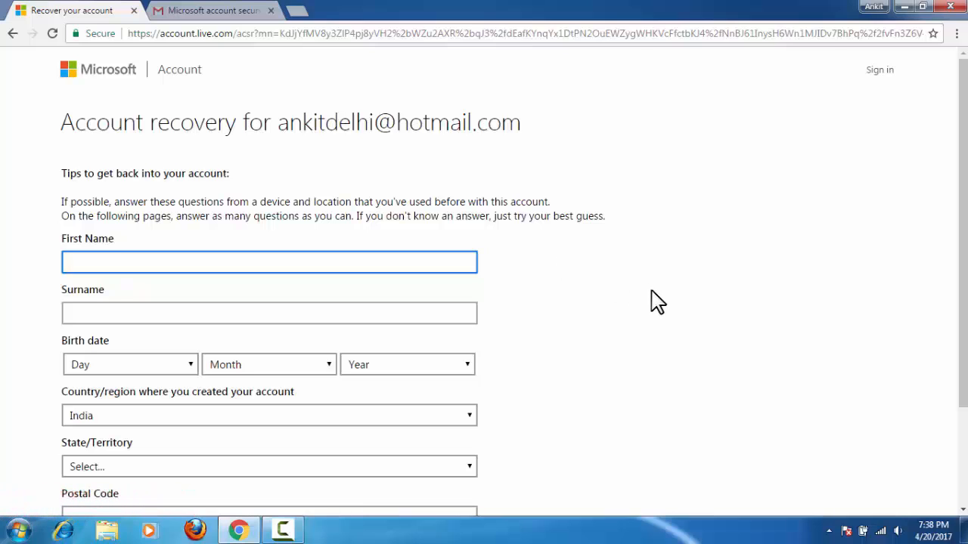
mouse_move(520, 317)
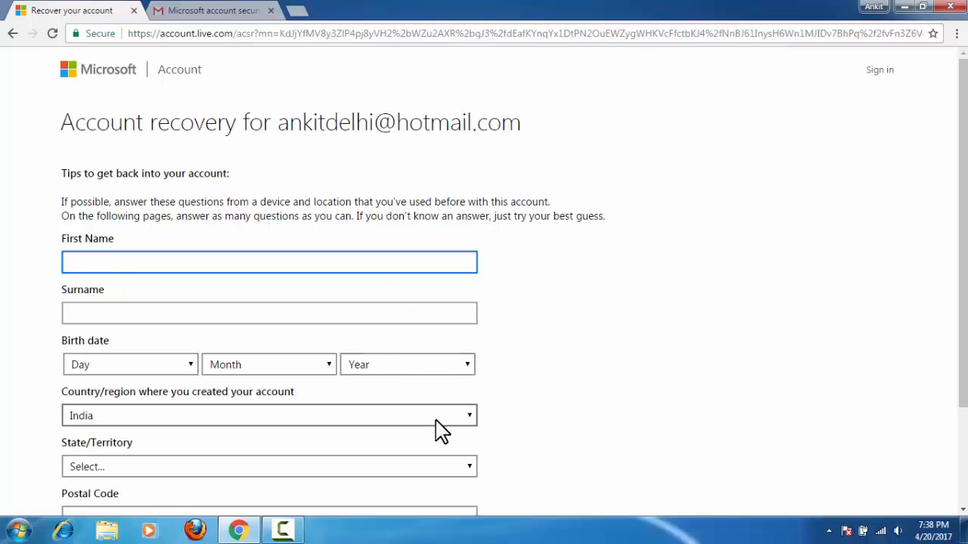
- Scroll down through the questionnaire asking for name, birth date, region and postal code
scroll(down, 3)
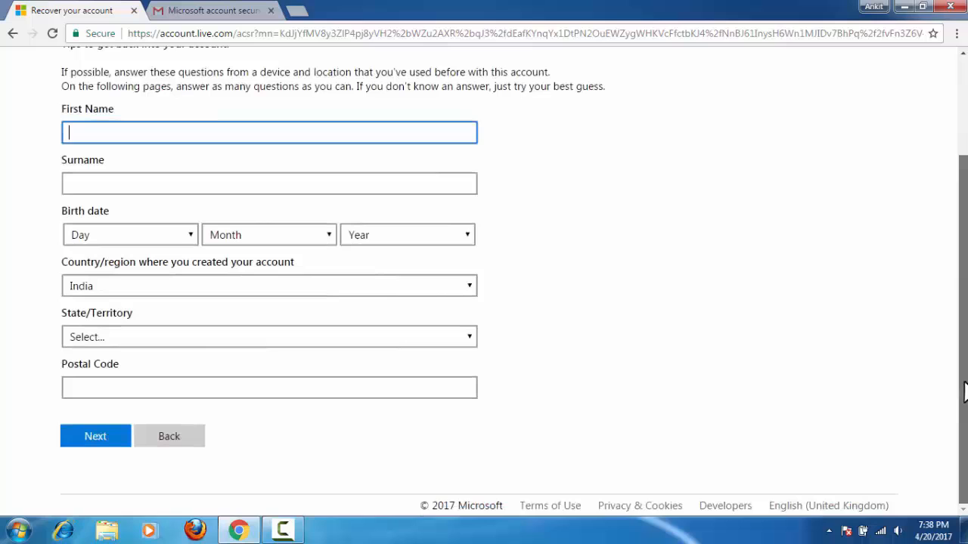